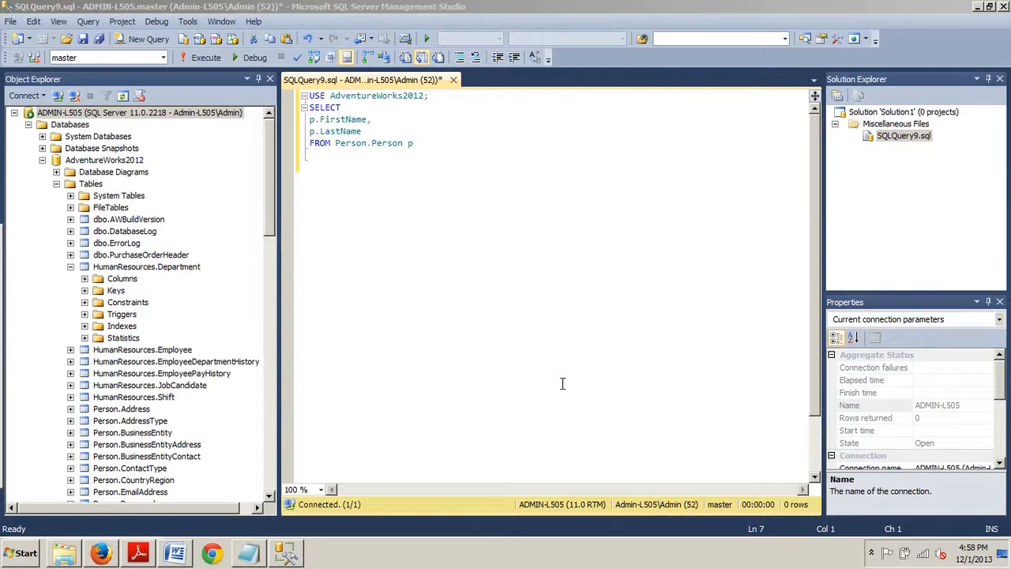
pyautogui.moveTo(513, 373)
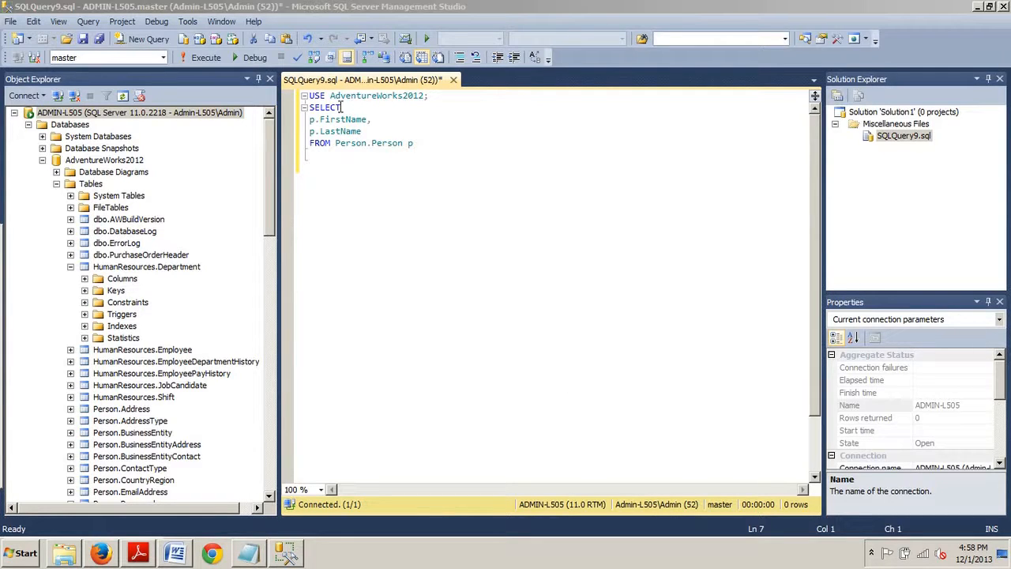
pyautogui.moveTo(383, 129)
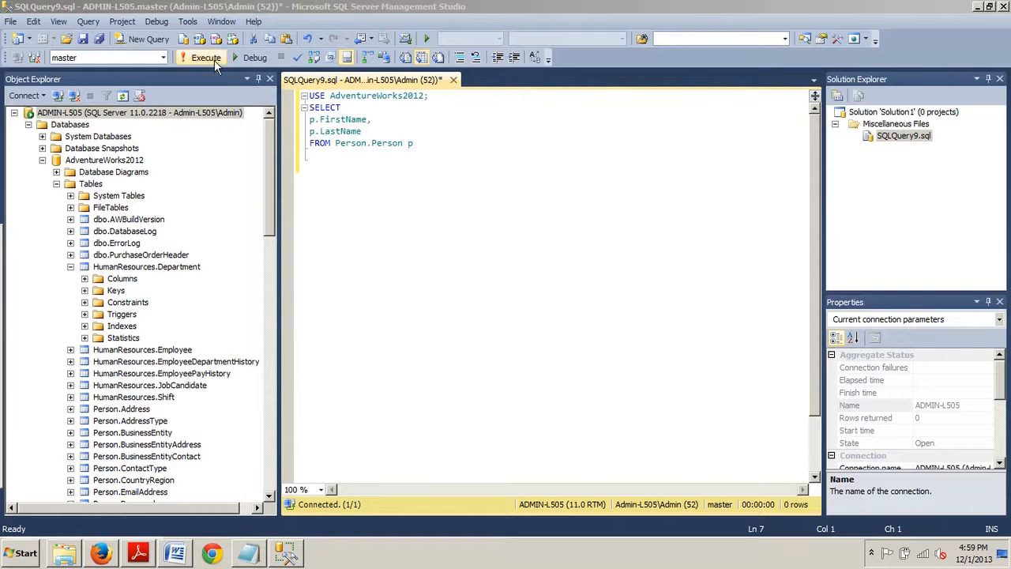
# Execute SELECT FirstName, LastName FROM Person.Person, returning 19,972 rows, then go to the reference notes.
pyautogui.click(206, 57)
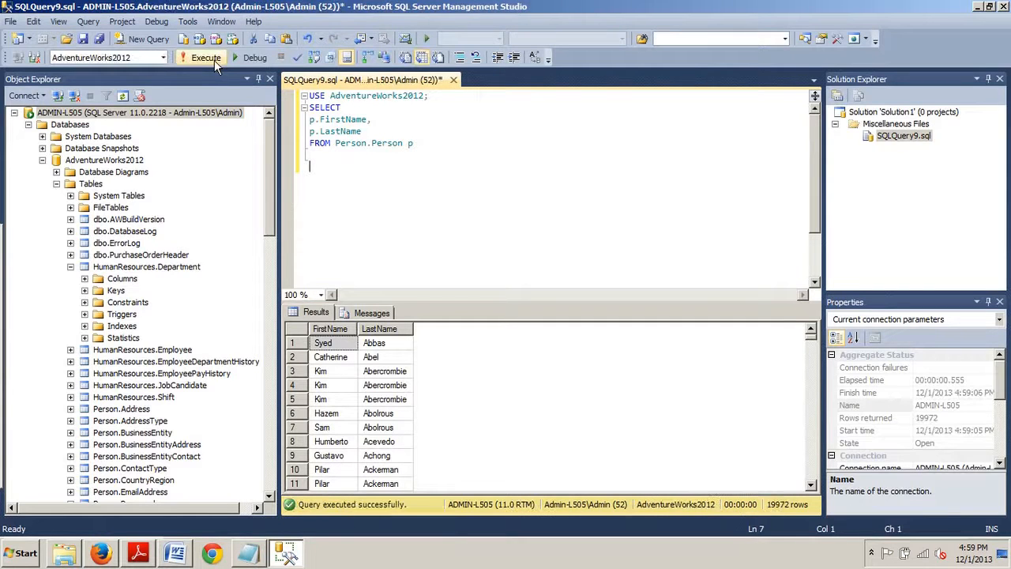
pyautogui.moveTo(288, 155)
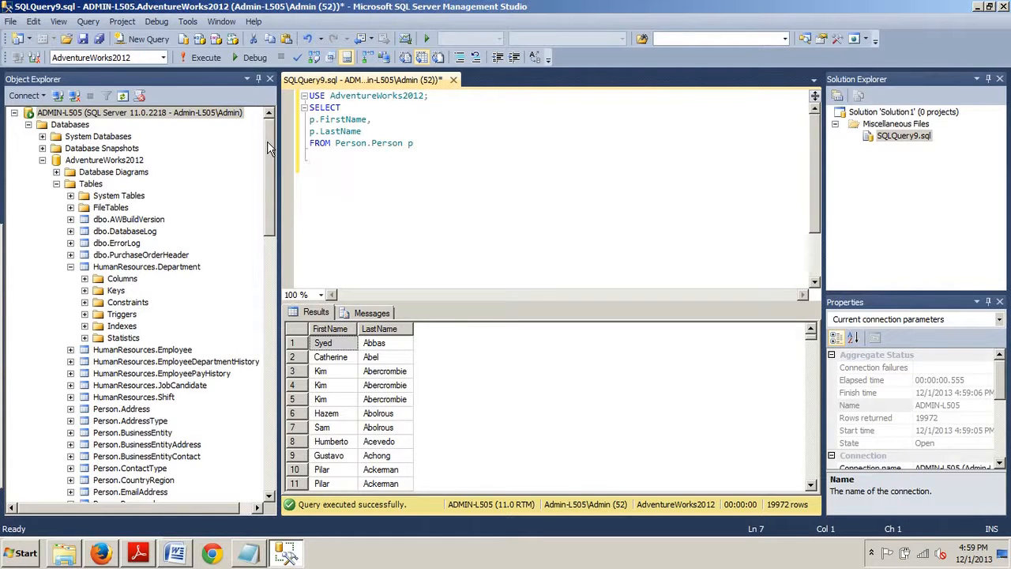
pyautogui.click(310, 166)
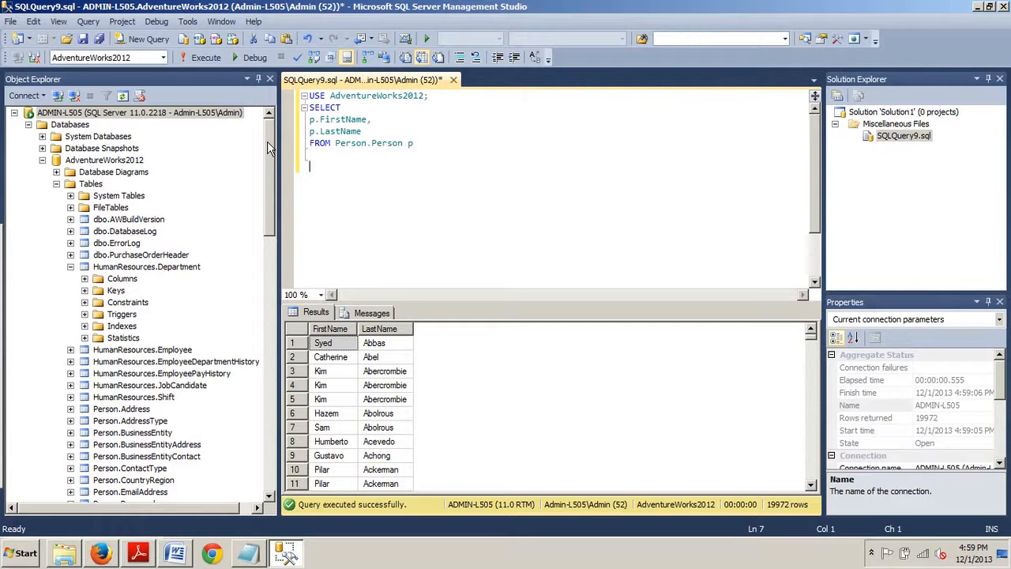
pyautogui.click(174, 553)
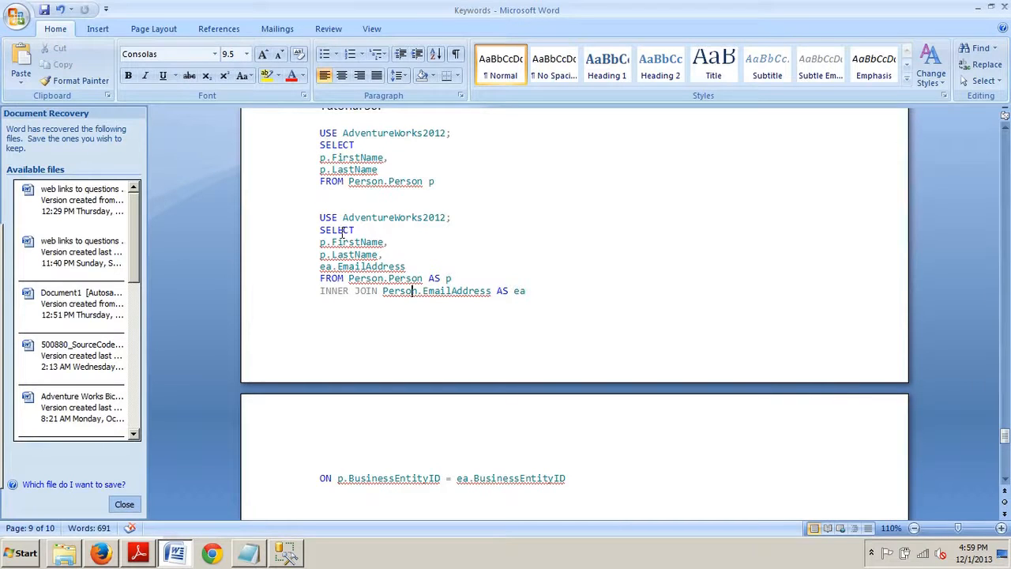
# Copy the Person.Person INNER JOIN Person.EmailAddress query from Word and return to the query editor.
pyautogui.moveTo(319, 218); pyautogui.dragTo(565, 477)
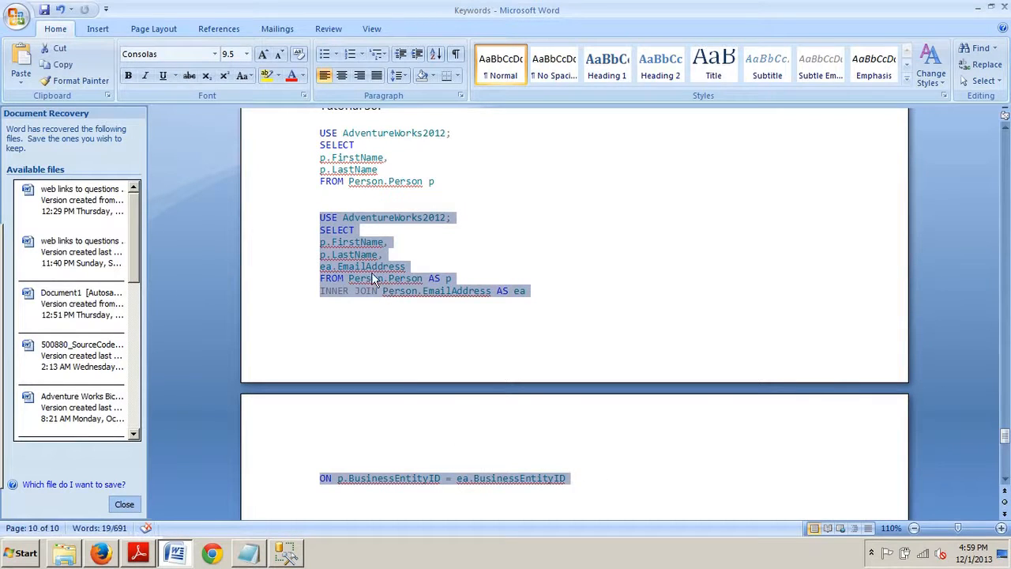
pyautogui.rightClick(376, 278)
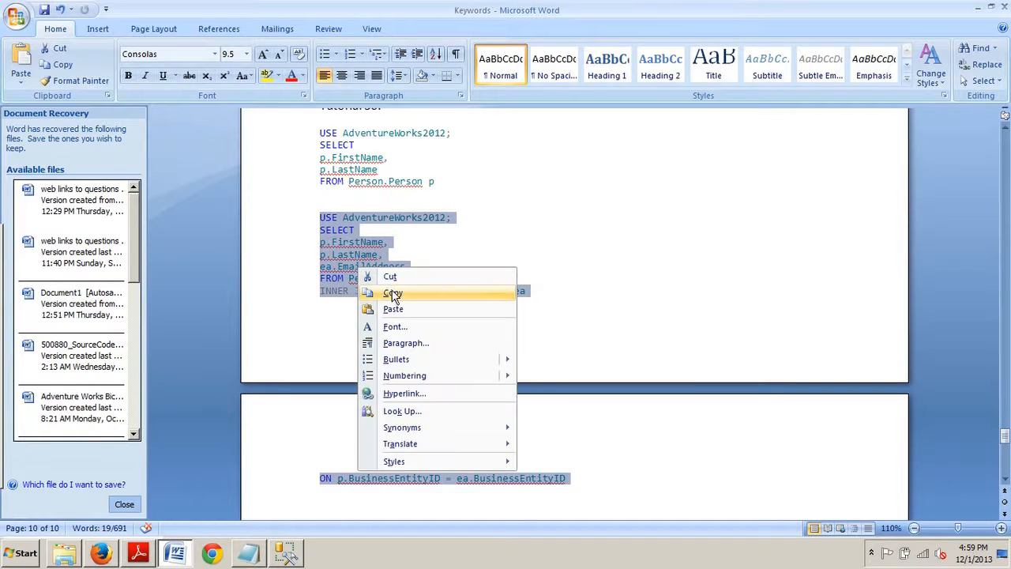
pyautogui.click(392, 292)
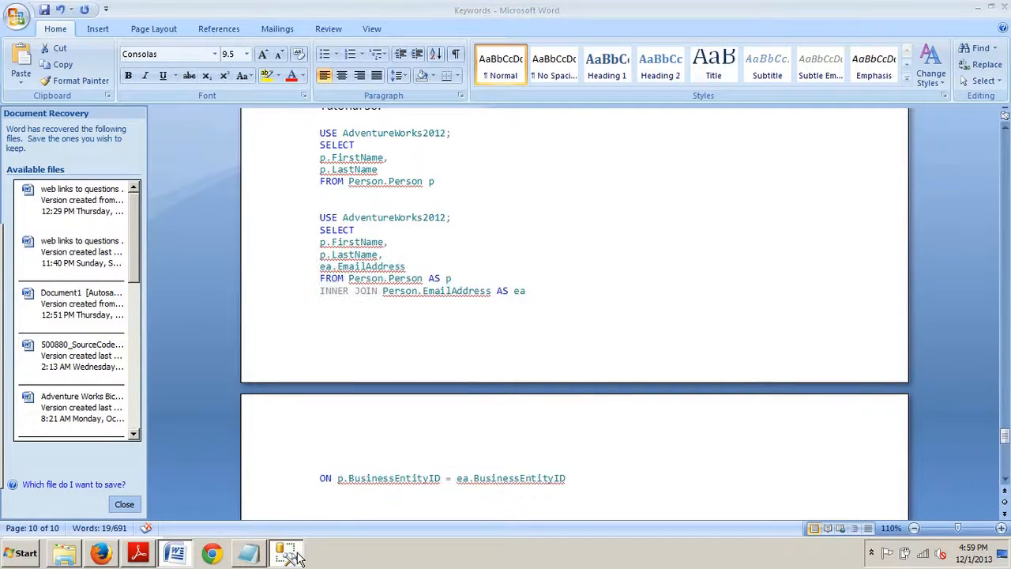
pyautogui.click(286, 551)
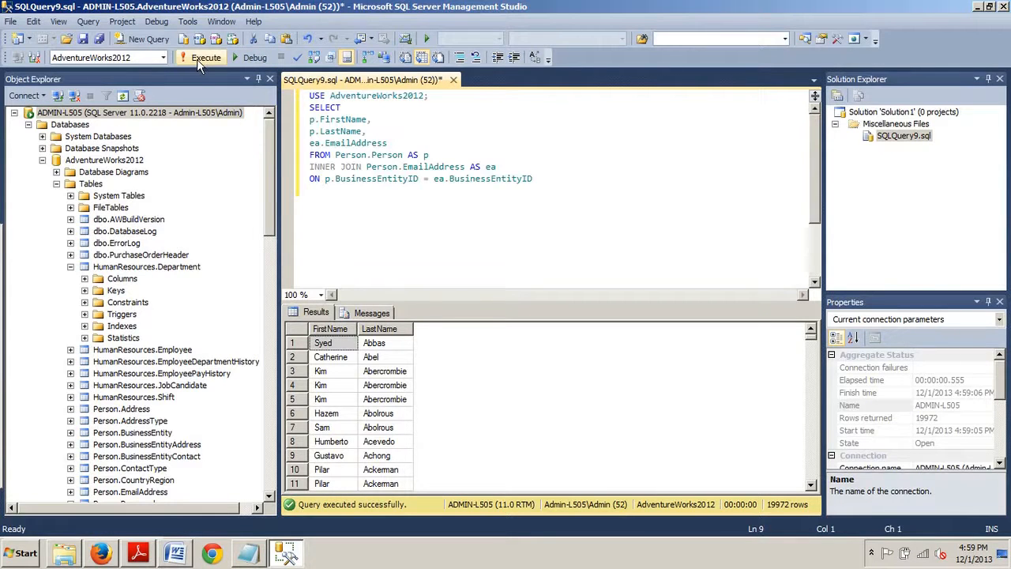
# Execute the email-address join, returning 19,972 rows, then close SQLQuery9.sql to get the save prompt.
pyautogui.click(205, 57)
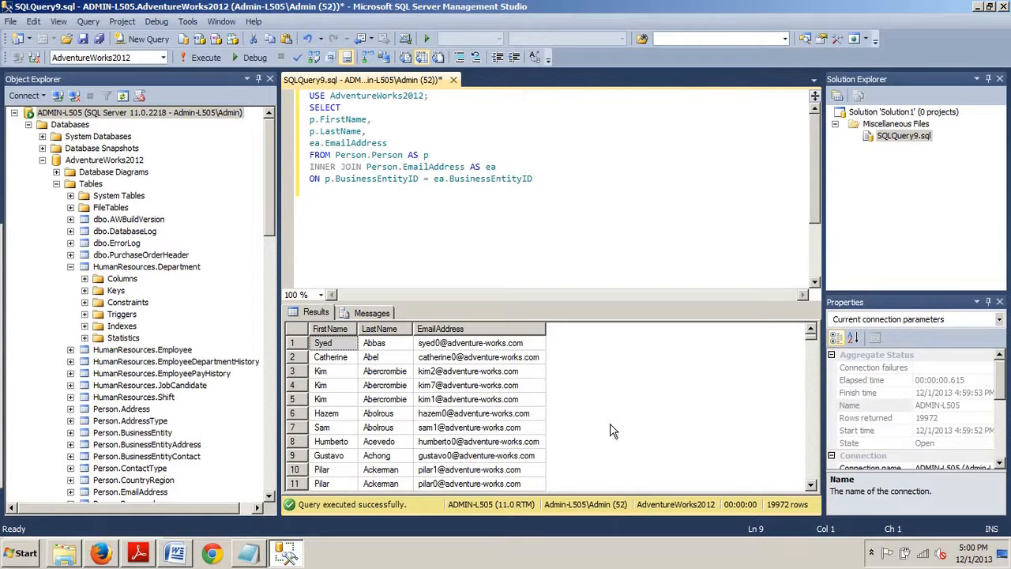
pyautogui.moveTo(453, 79)
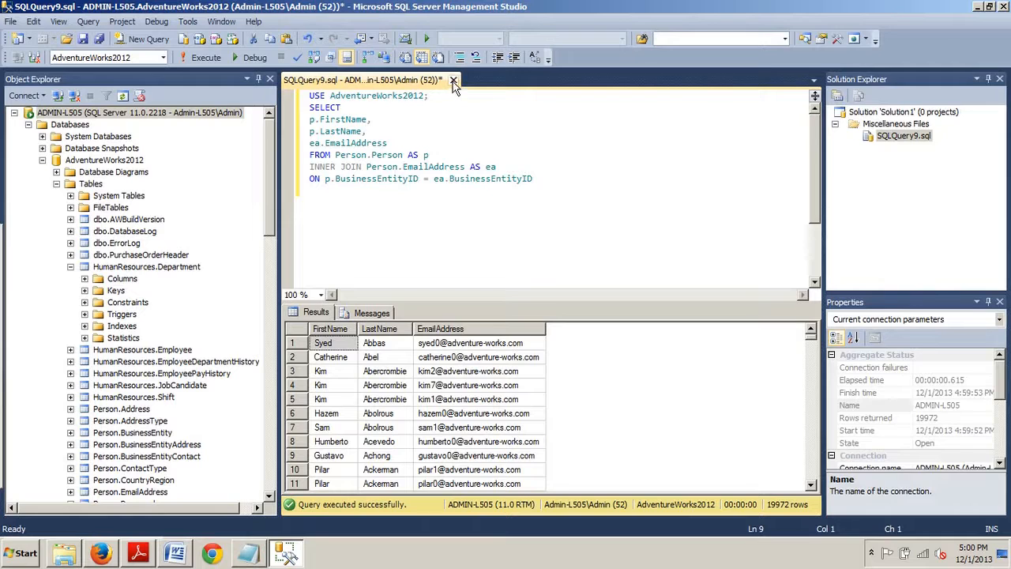
pyautogui.click(454, 79)
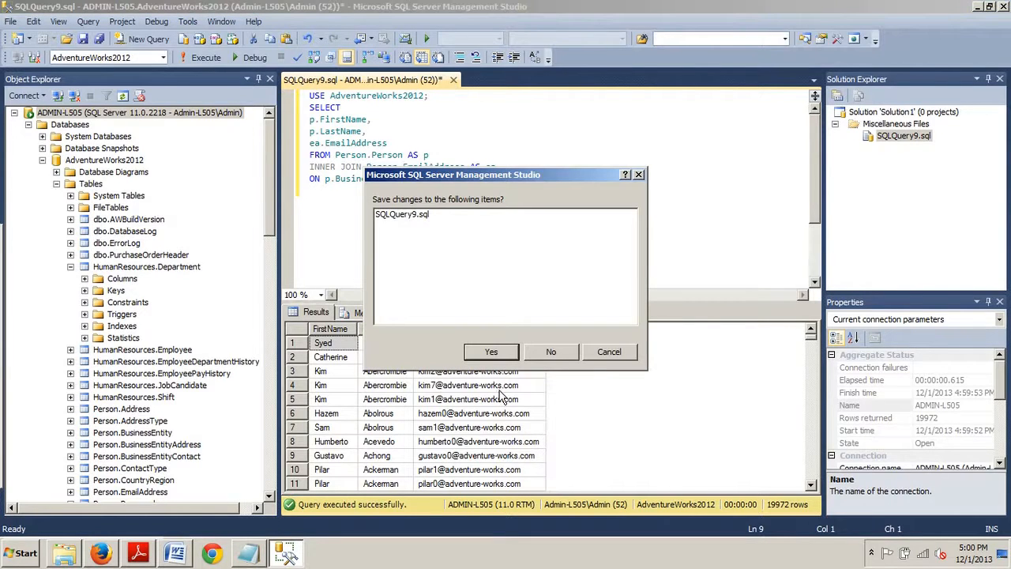
# Discard SQLQuery9.sql unsaved, start a new query and run the Production.Product / Sales.SalesOrderDetail join (121,317 rows).
pyautogui.click(550, 350)
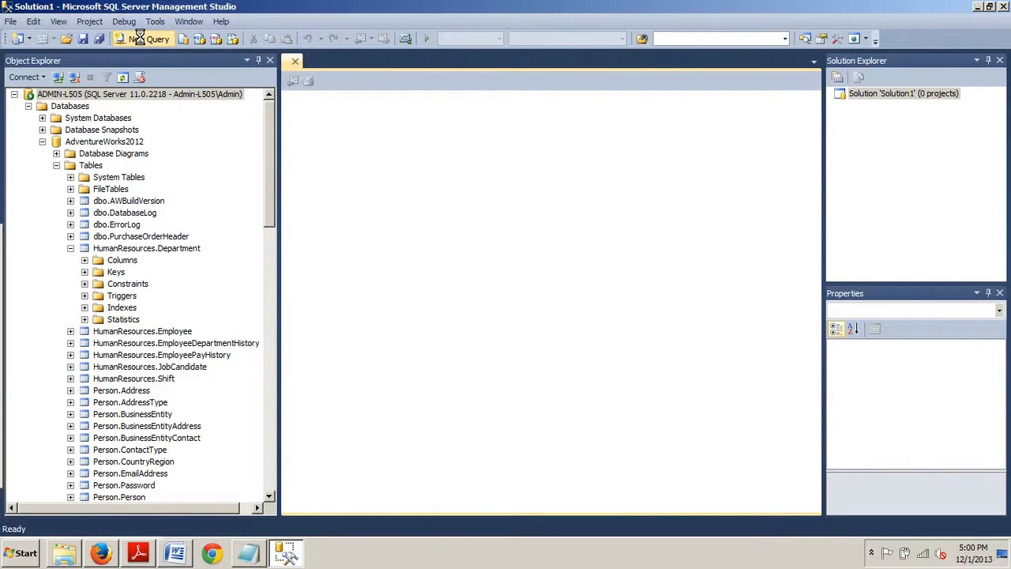
pyautogui.click(142, 38)
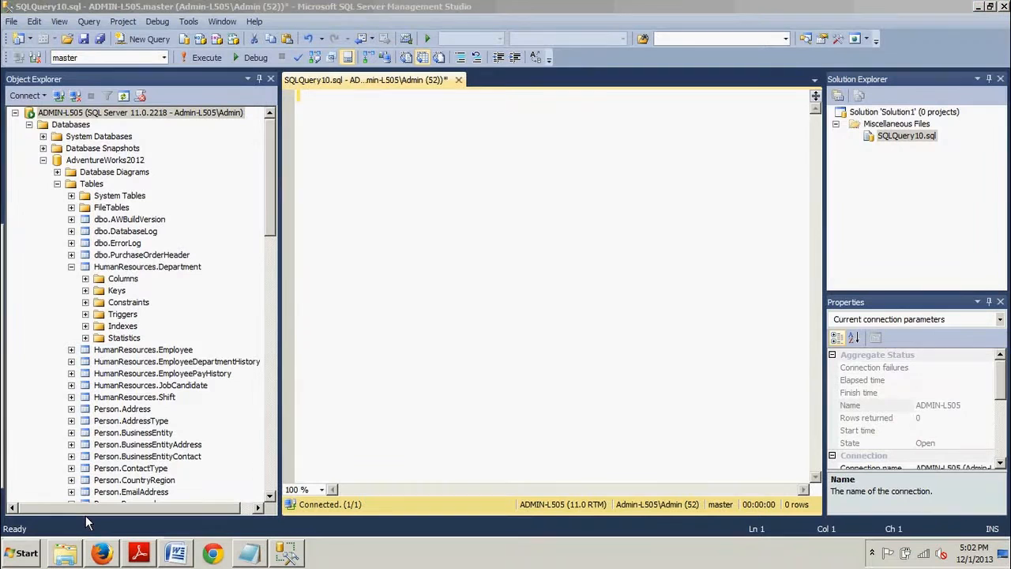
pyautogui.click(175, 553)
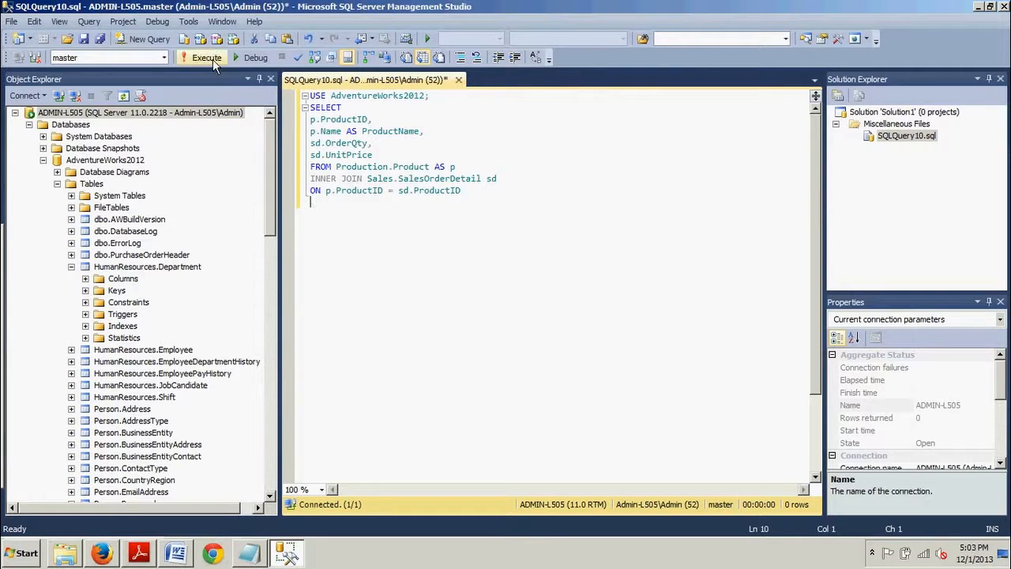
pyautogui.click(206, 57)
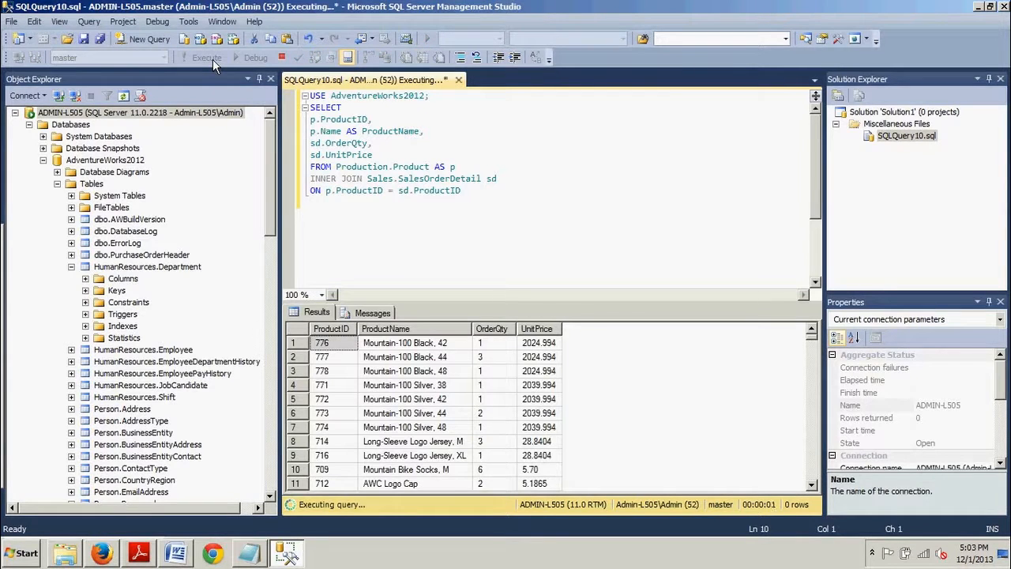
pyautogui.click(202, 57)
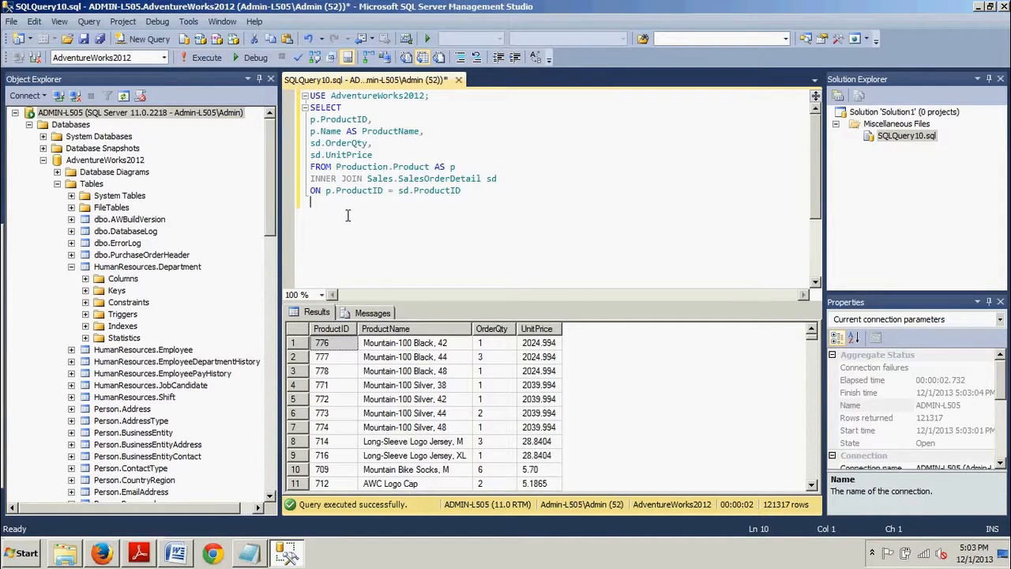
pyautogui.moveTo(436, 253)
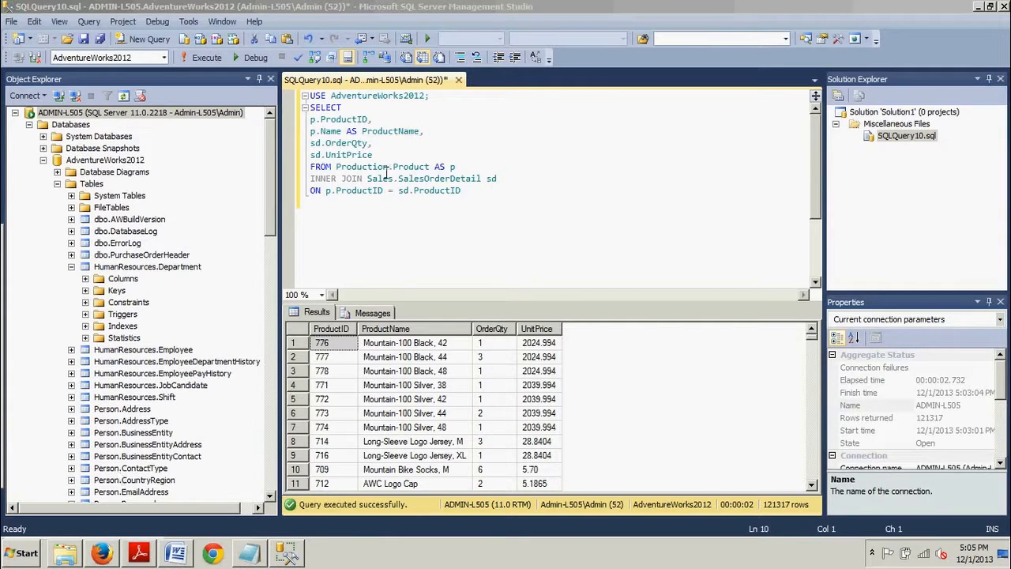
# Close SQLQuery10.sql without saving and start the new empty query SQLQuery12.sql.
pyautogui.click(458, 79)
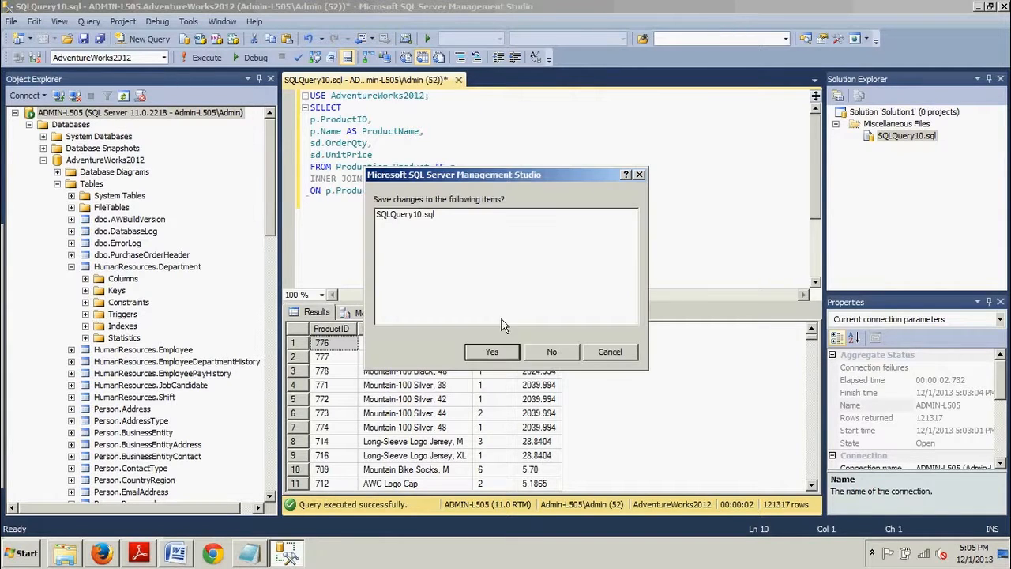
pyautogui.click(552, 351)
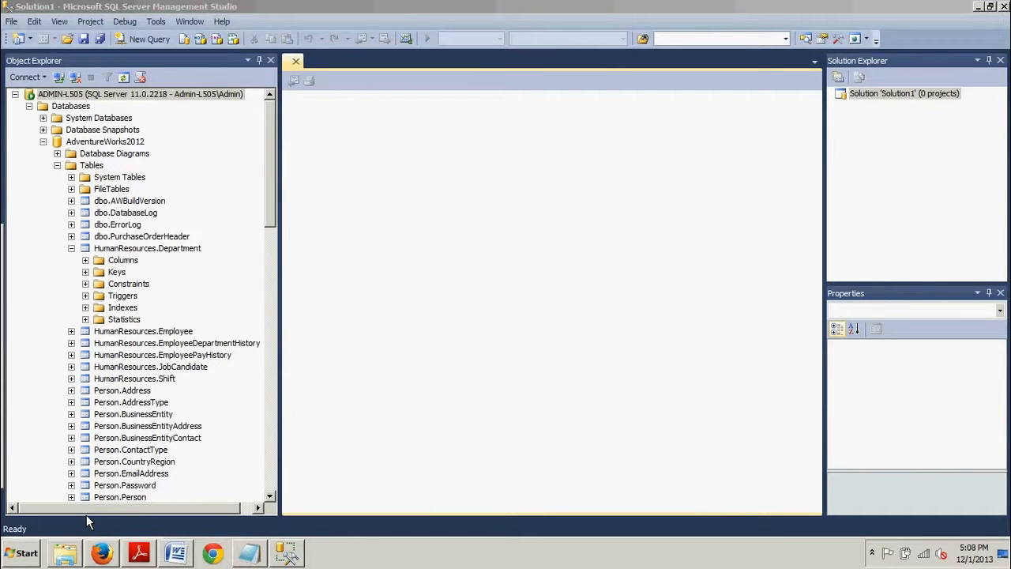
pyautogui.moveTo(145, 35)
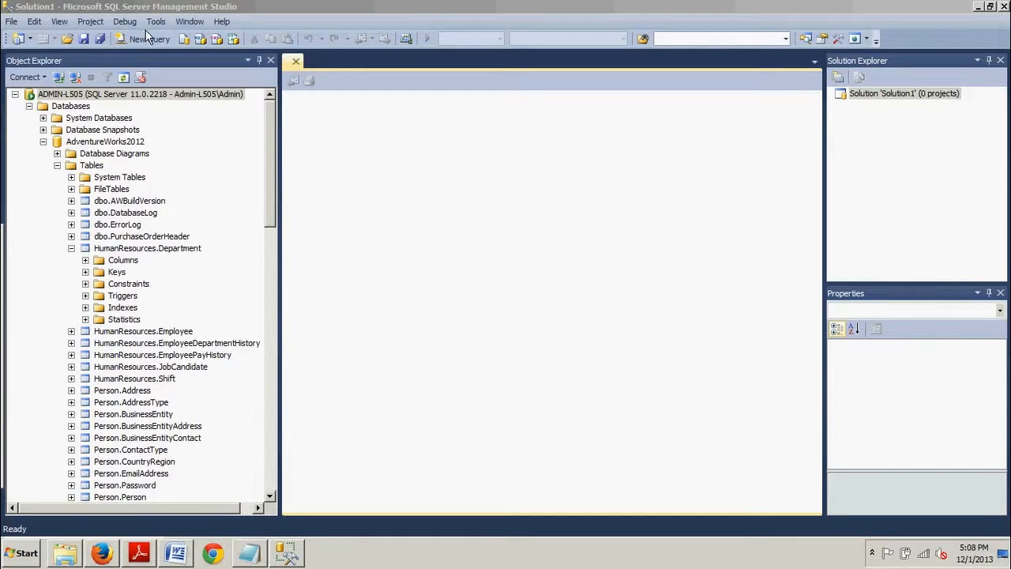
pyautogui.click(143, 38)
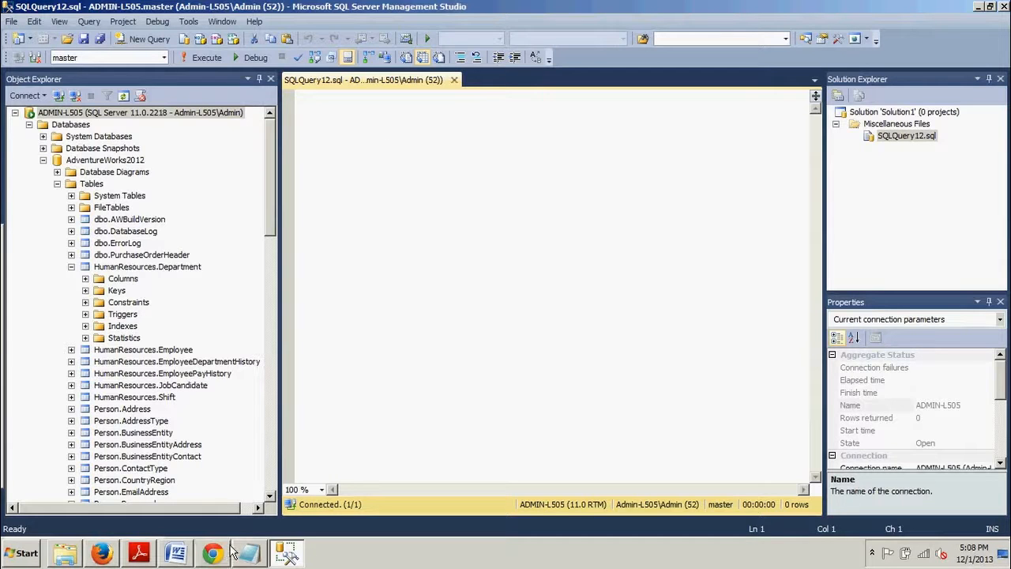
# Run the product and order detail inner join from Word in SQLQuery12.sql (121,317 rows), then select all text to clear it.
pyautogui.click(175, 553)
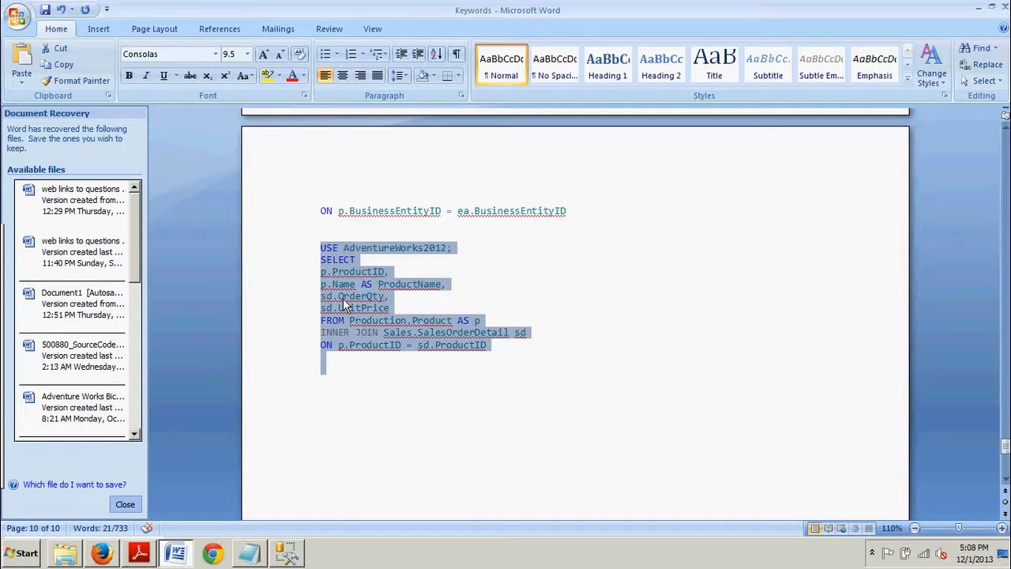
pyautogui.moveTo(308, 551)
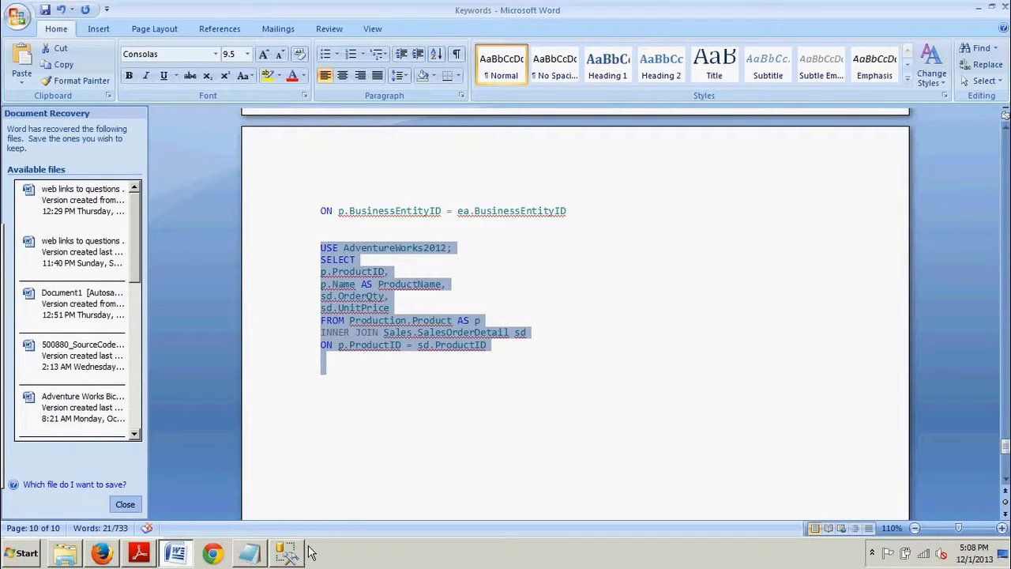
pyautogui.click(286, 552)
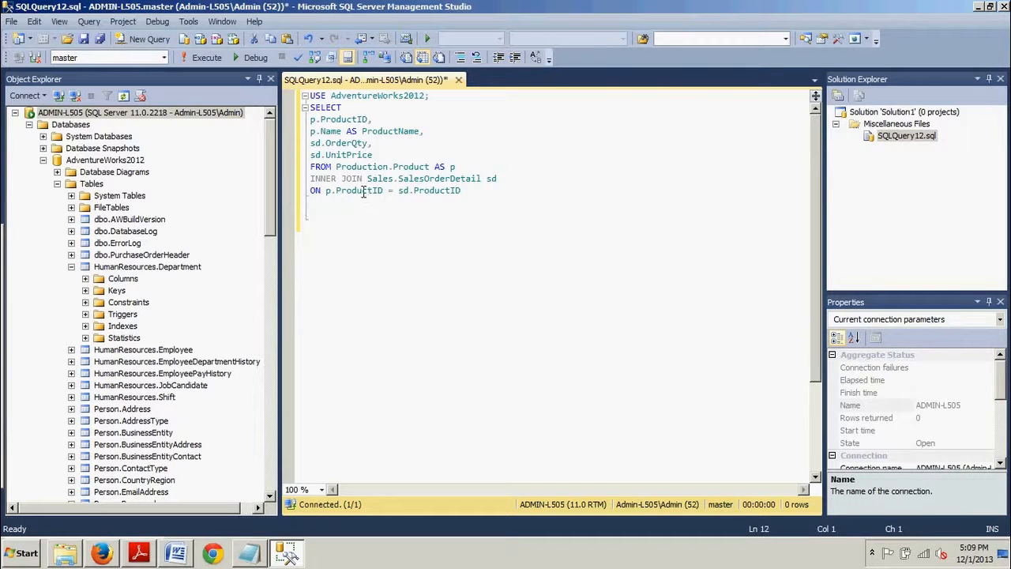
pyautogui.click(202, 57)
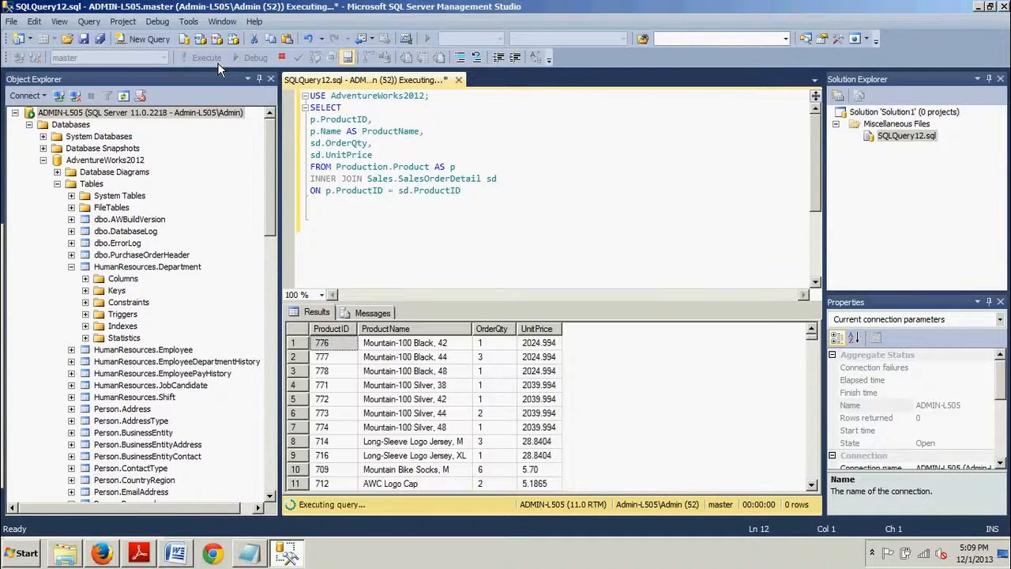
pyautogui.click(206, 57)
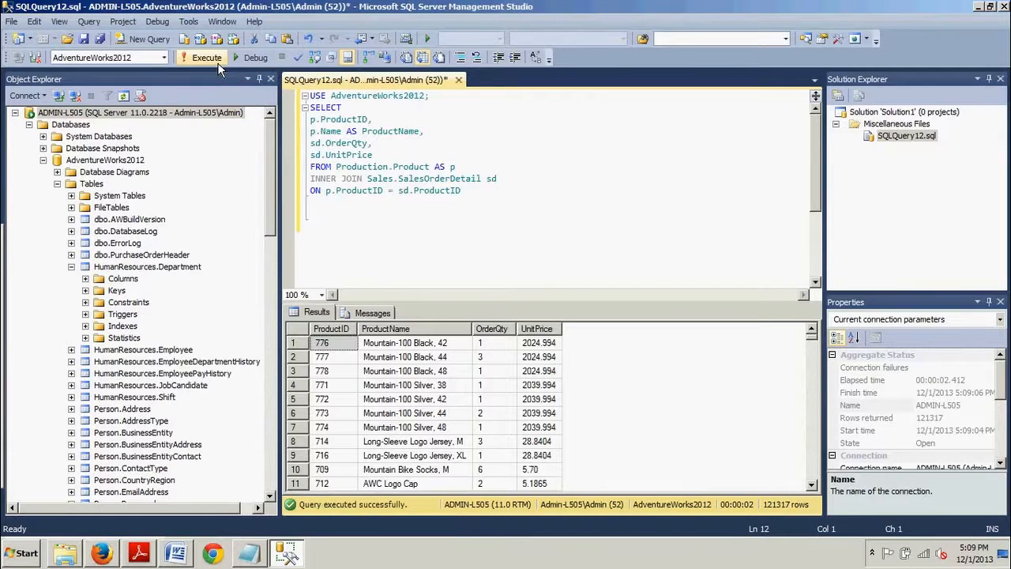
pyautogui.moveTo(471, 76)
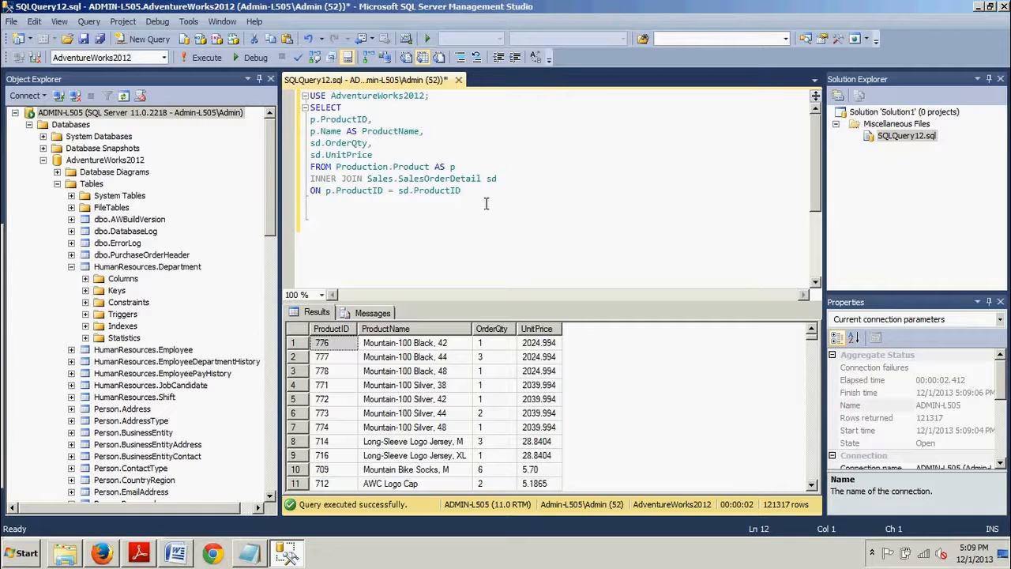
pyautogui.press('ctrl+a')
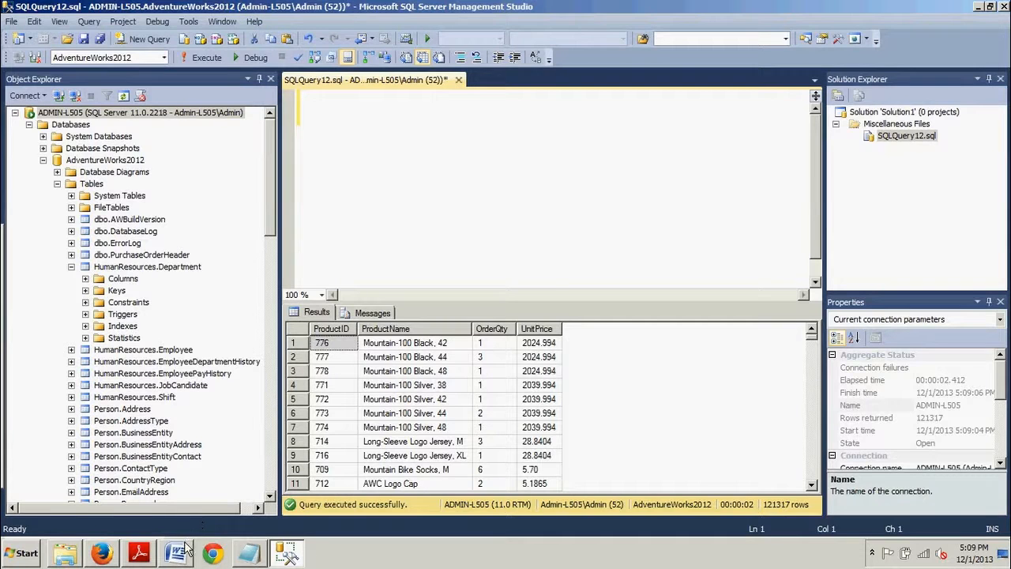
# Copy the Production.Product LEFT OUTER JOIN Sales.SalesOrderDetail query from Word into SQLQuery12.sql.
pyautogui.click(175, 553)
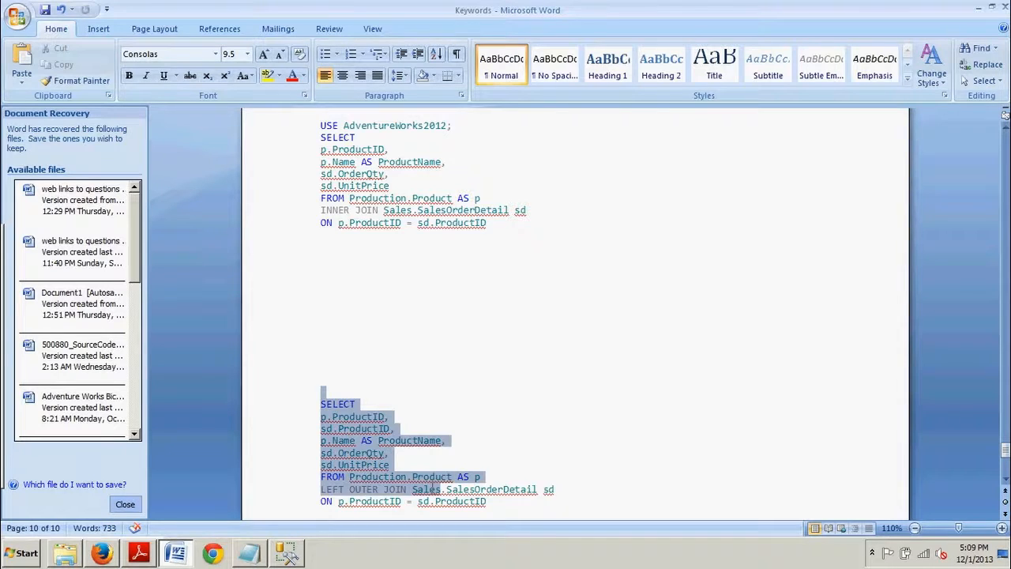
pyautogui.rightClick(366, 473)
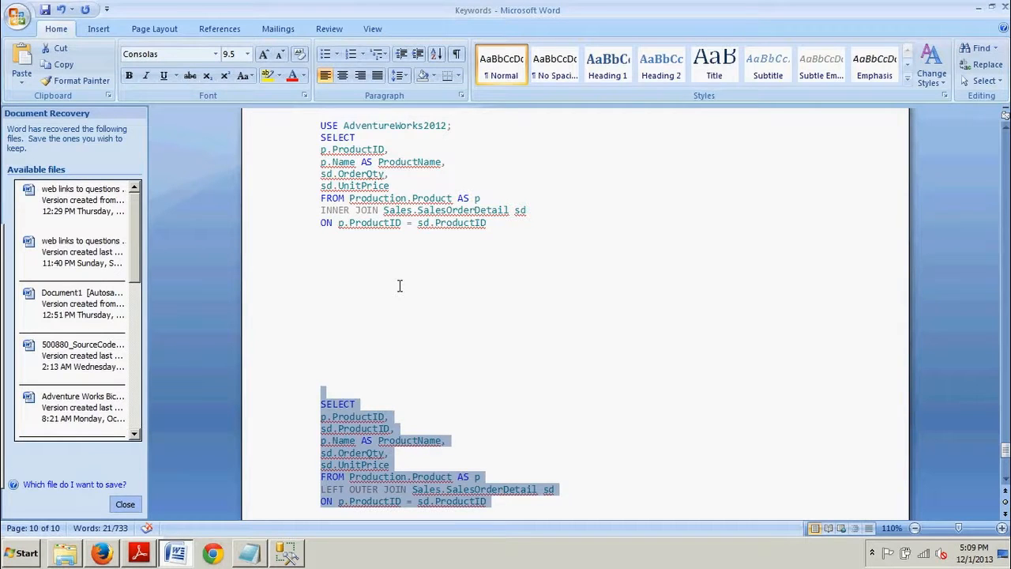
pyautogui.click(286, 552)
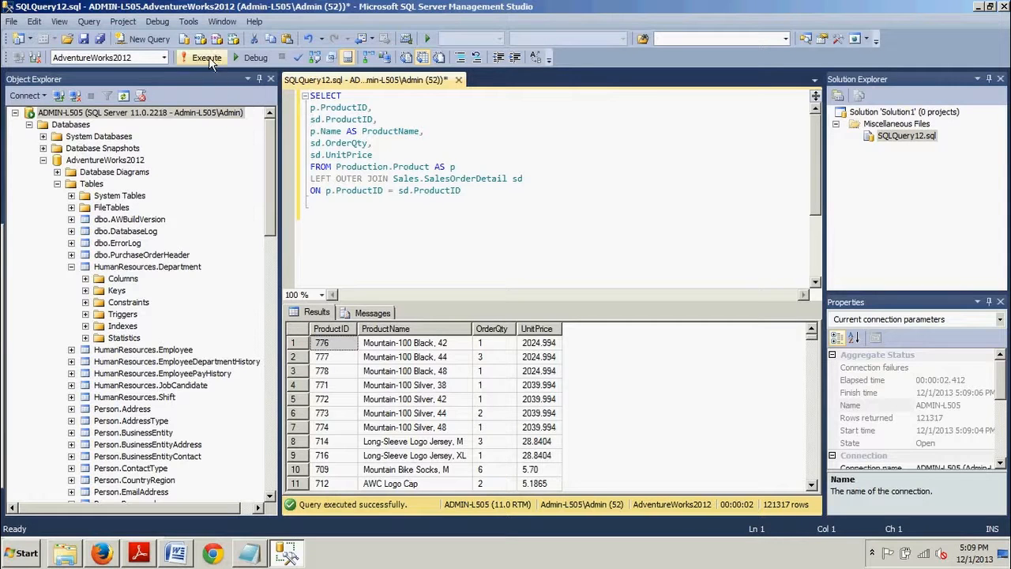
# Execute the left outer join query, returning 121,555 rows.
pyautogui.click(203, 57)
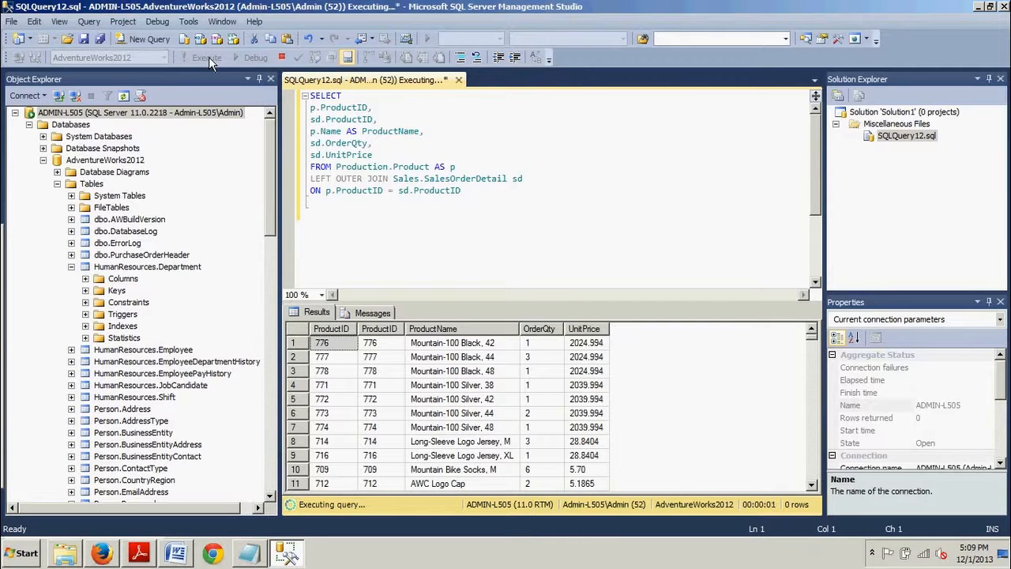
pyautogui.click(205, 57)
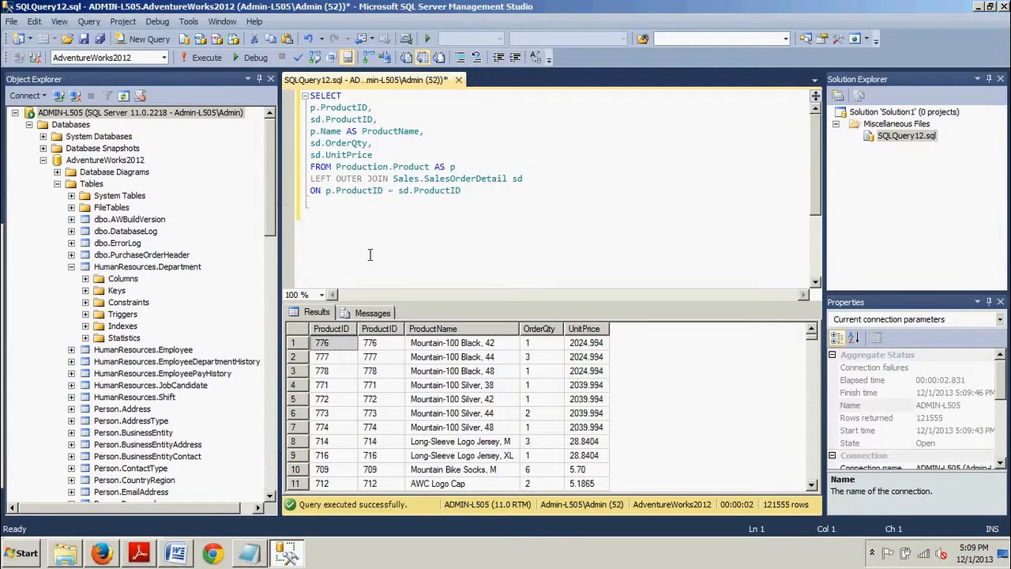
pyautogui.moveTo(457, 332)
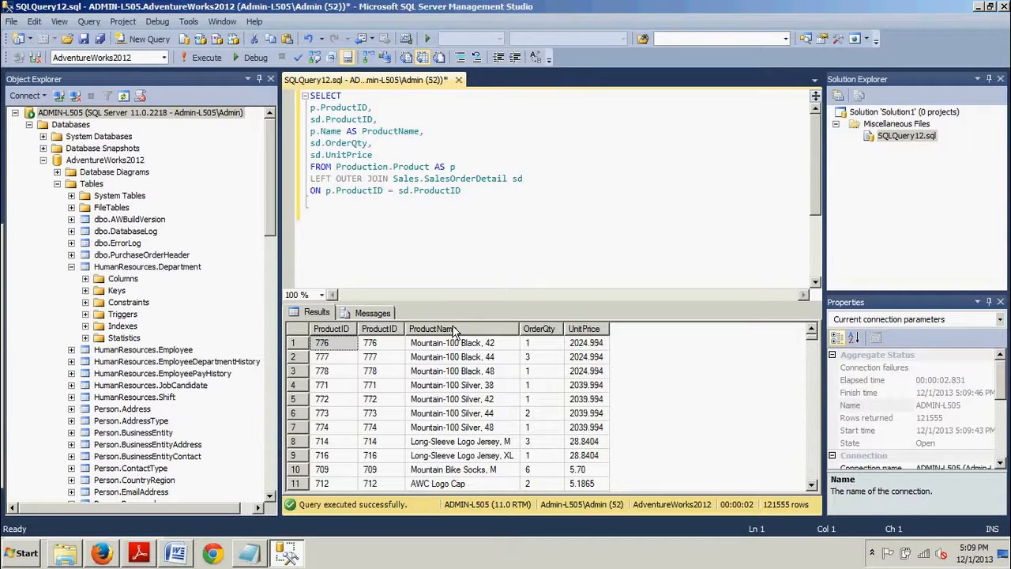
pyautogui.moveTo(537, 402)
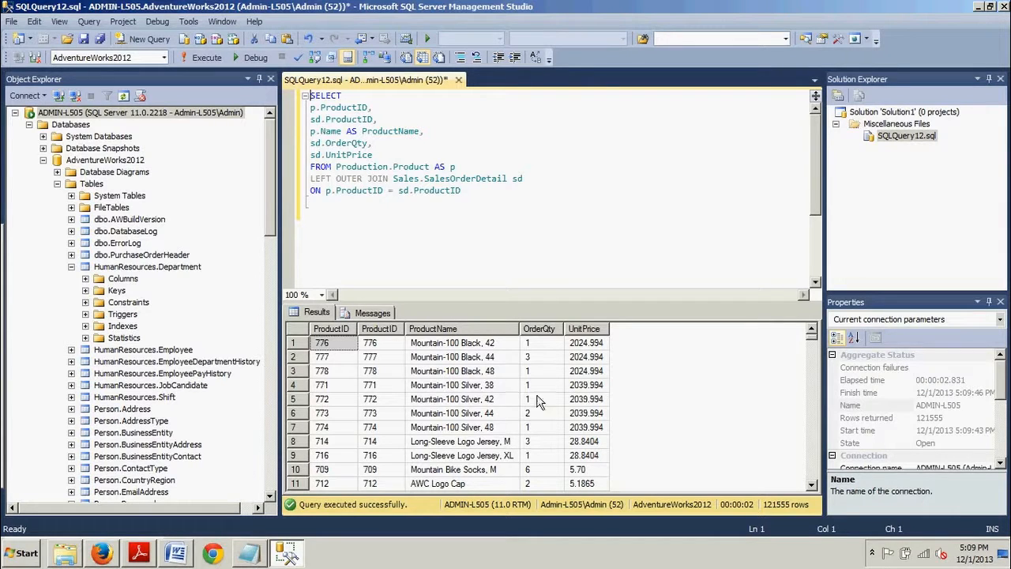
pyautogui.moveTo(506, 414)
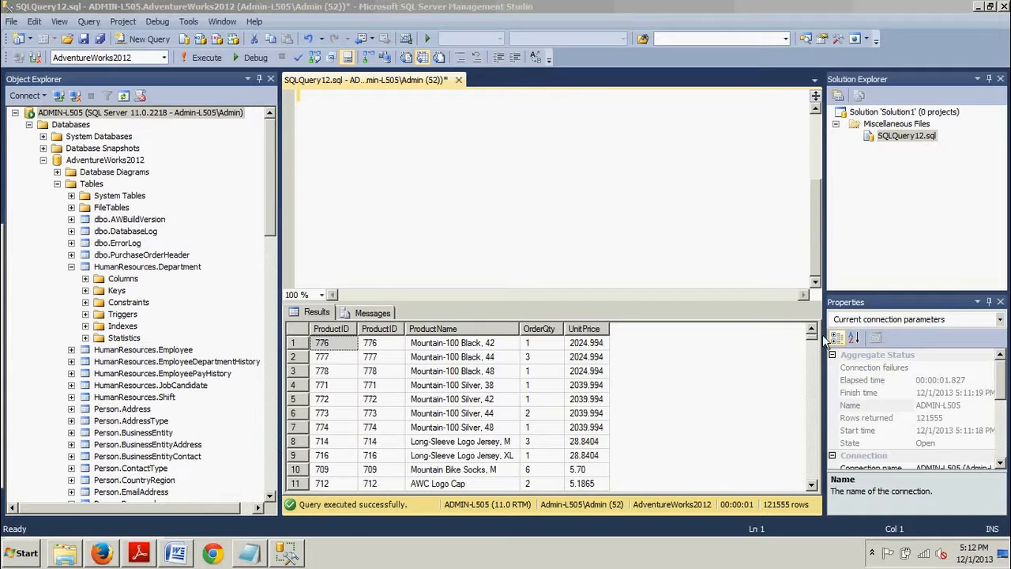
# Scroll the Results grid down to products with NULL OrderQty and UnitPrice.
pyautogui.scroll(-3)
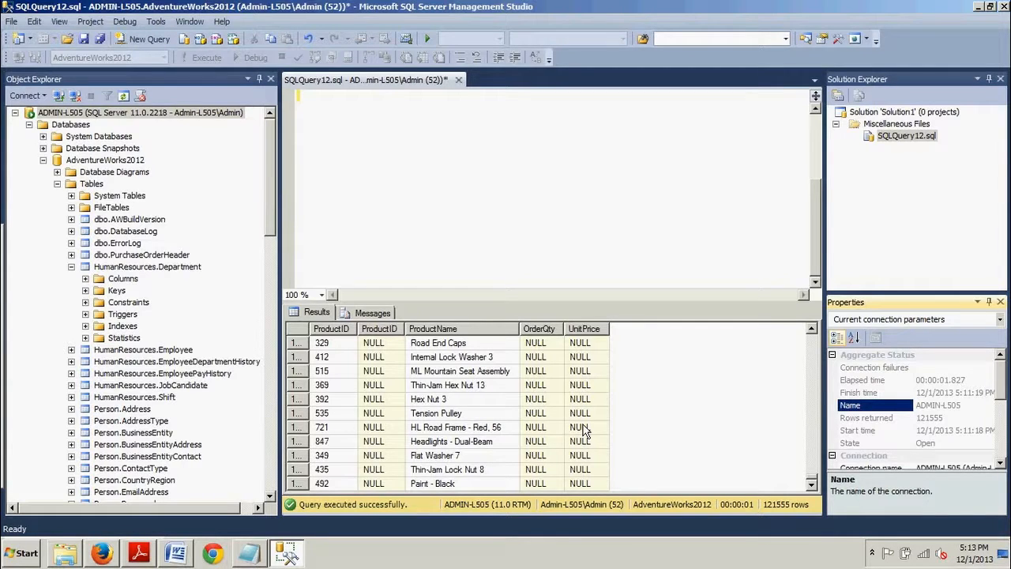
pyautogui.moveTo(433, 385)
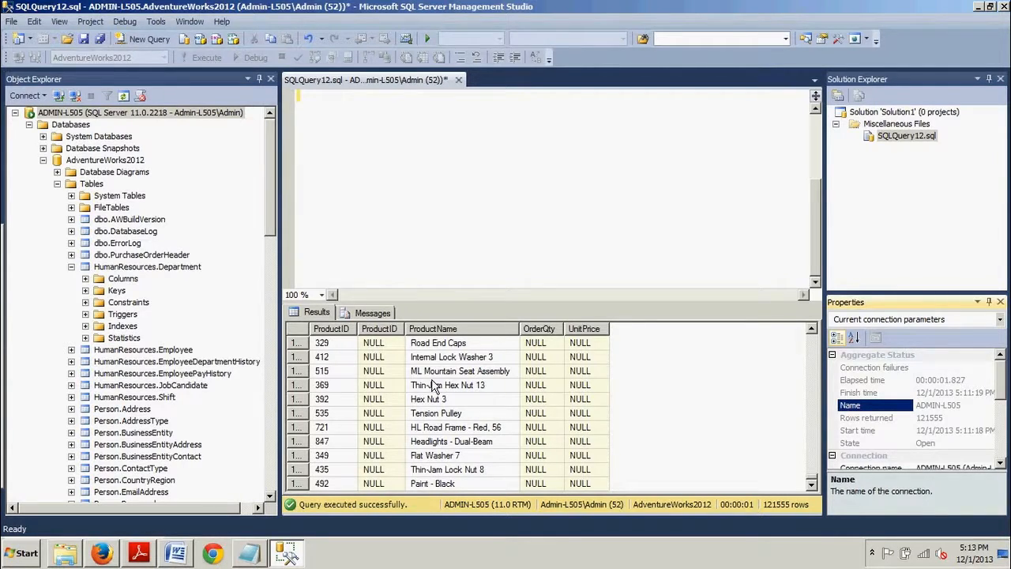